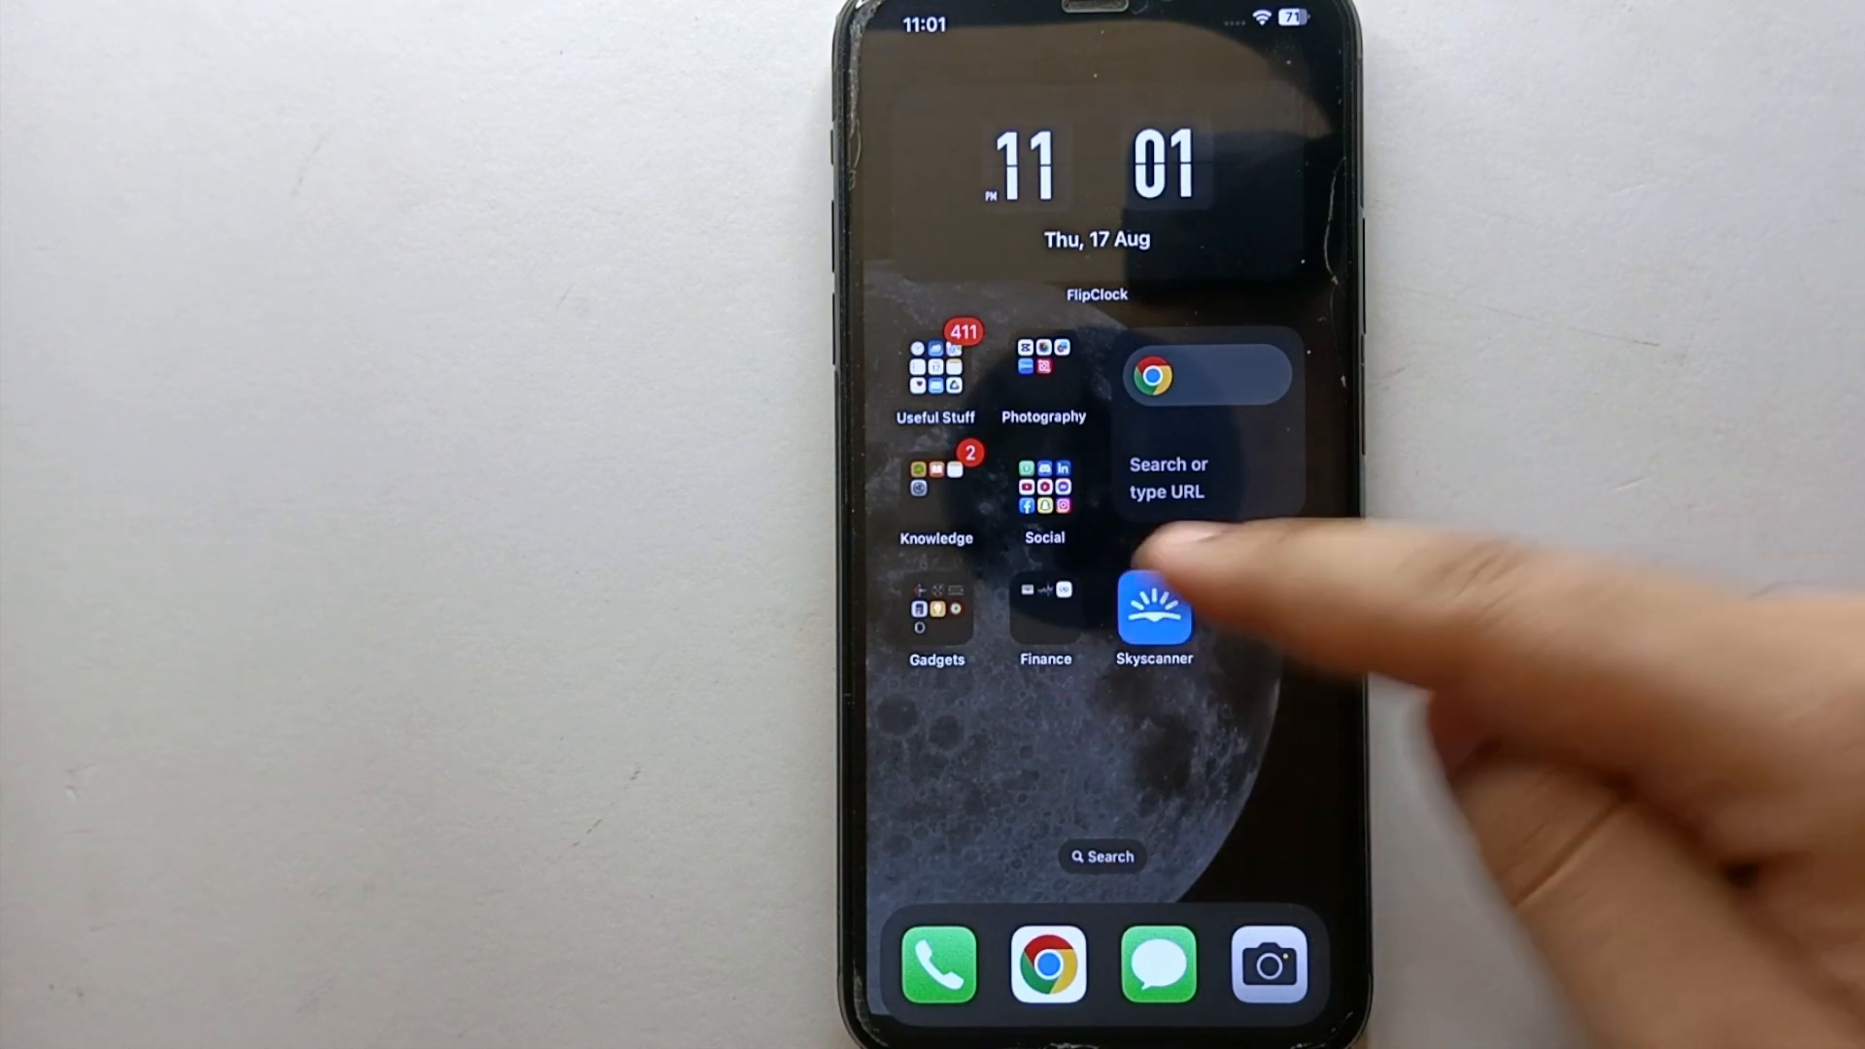
# Step: Launch Skyscanner to the previous Istanbul hotel search for 22–29 August, 2 guests
pyautogui.click(1153, 606)
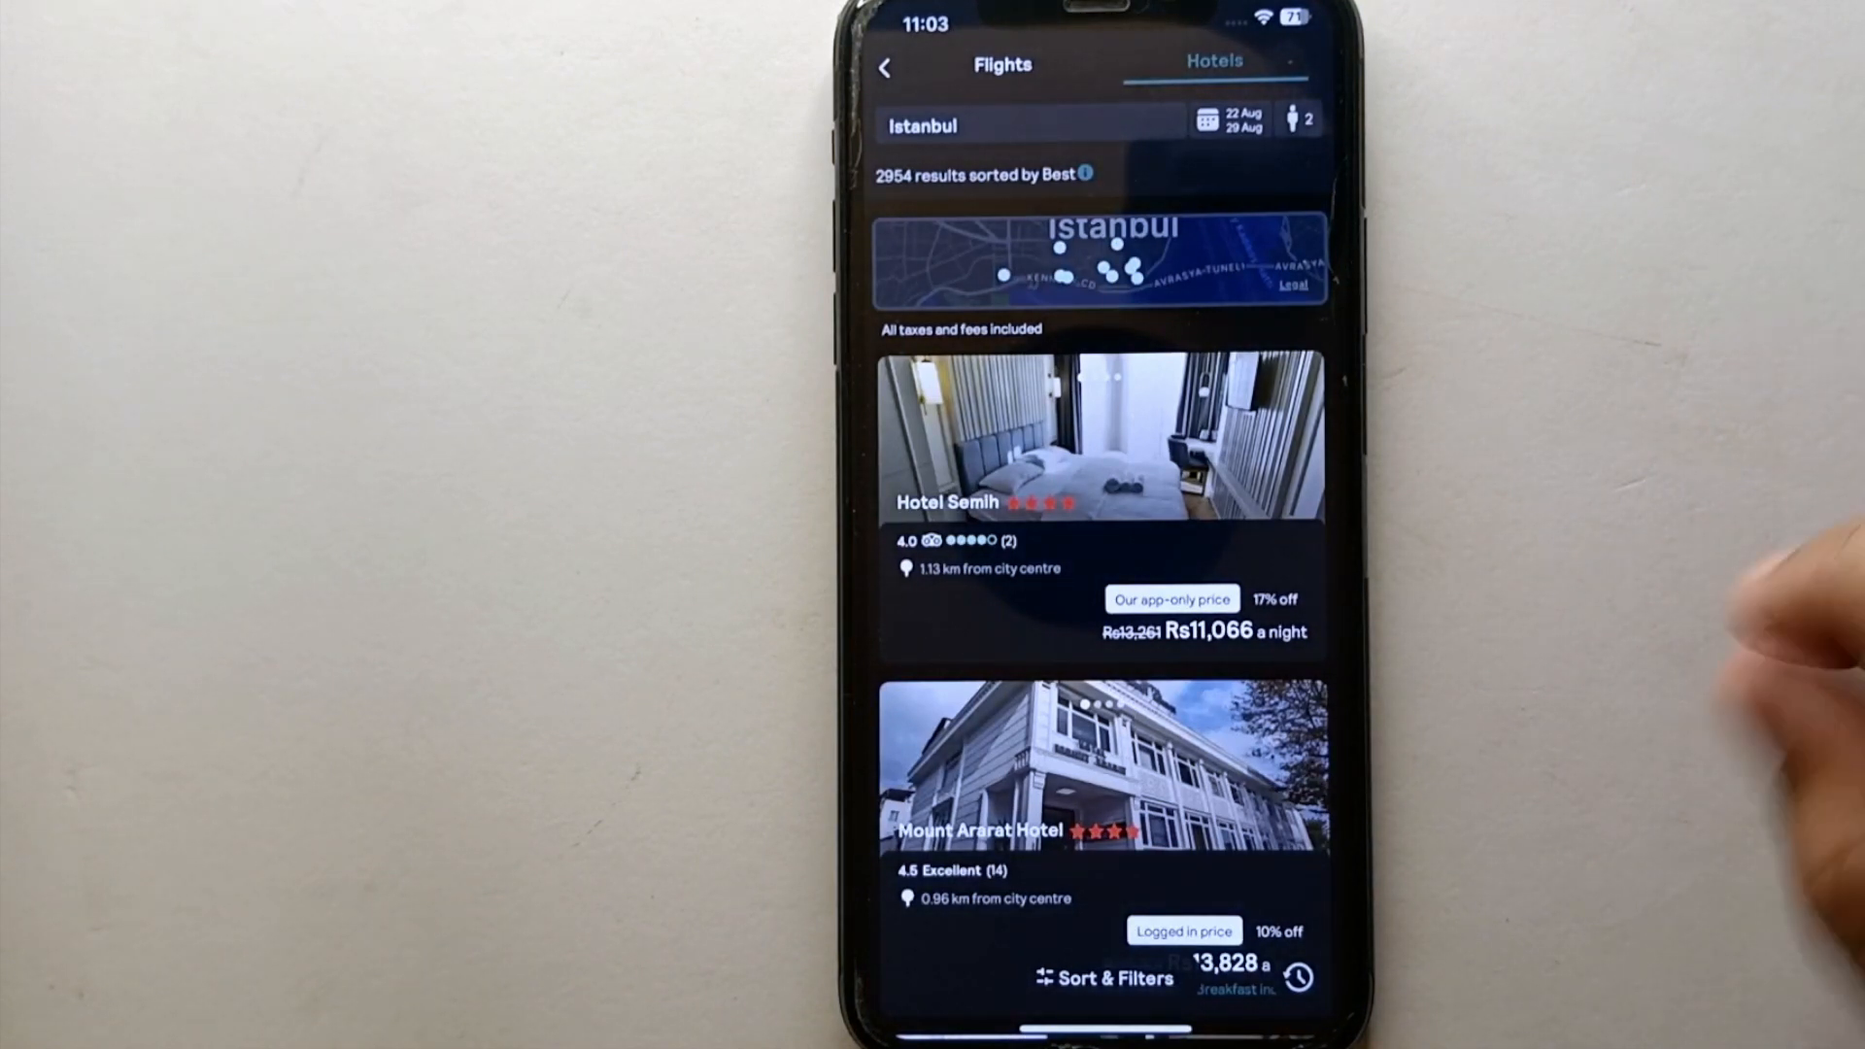
pyautogui.moveTo(1725, 654)
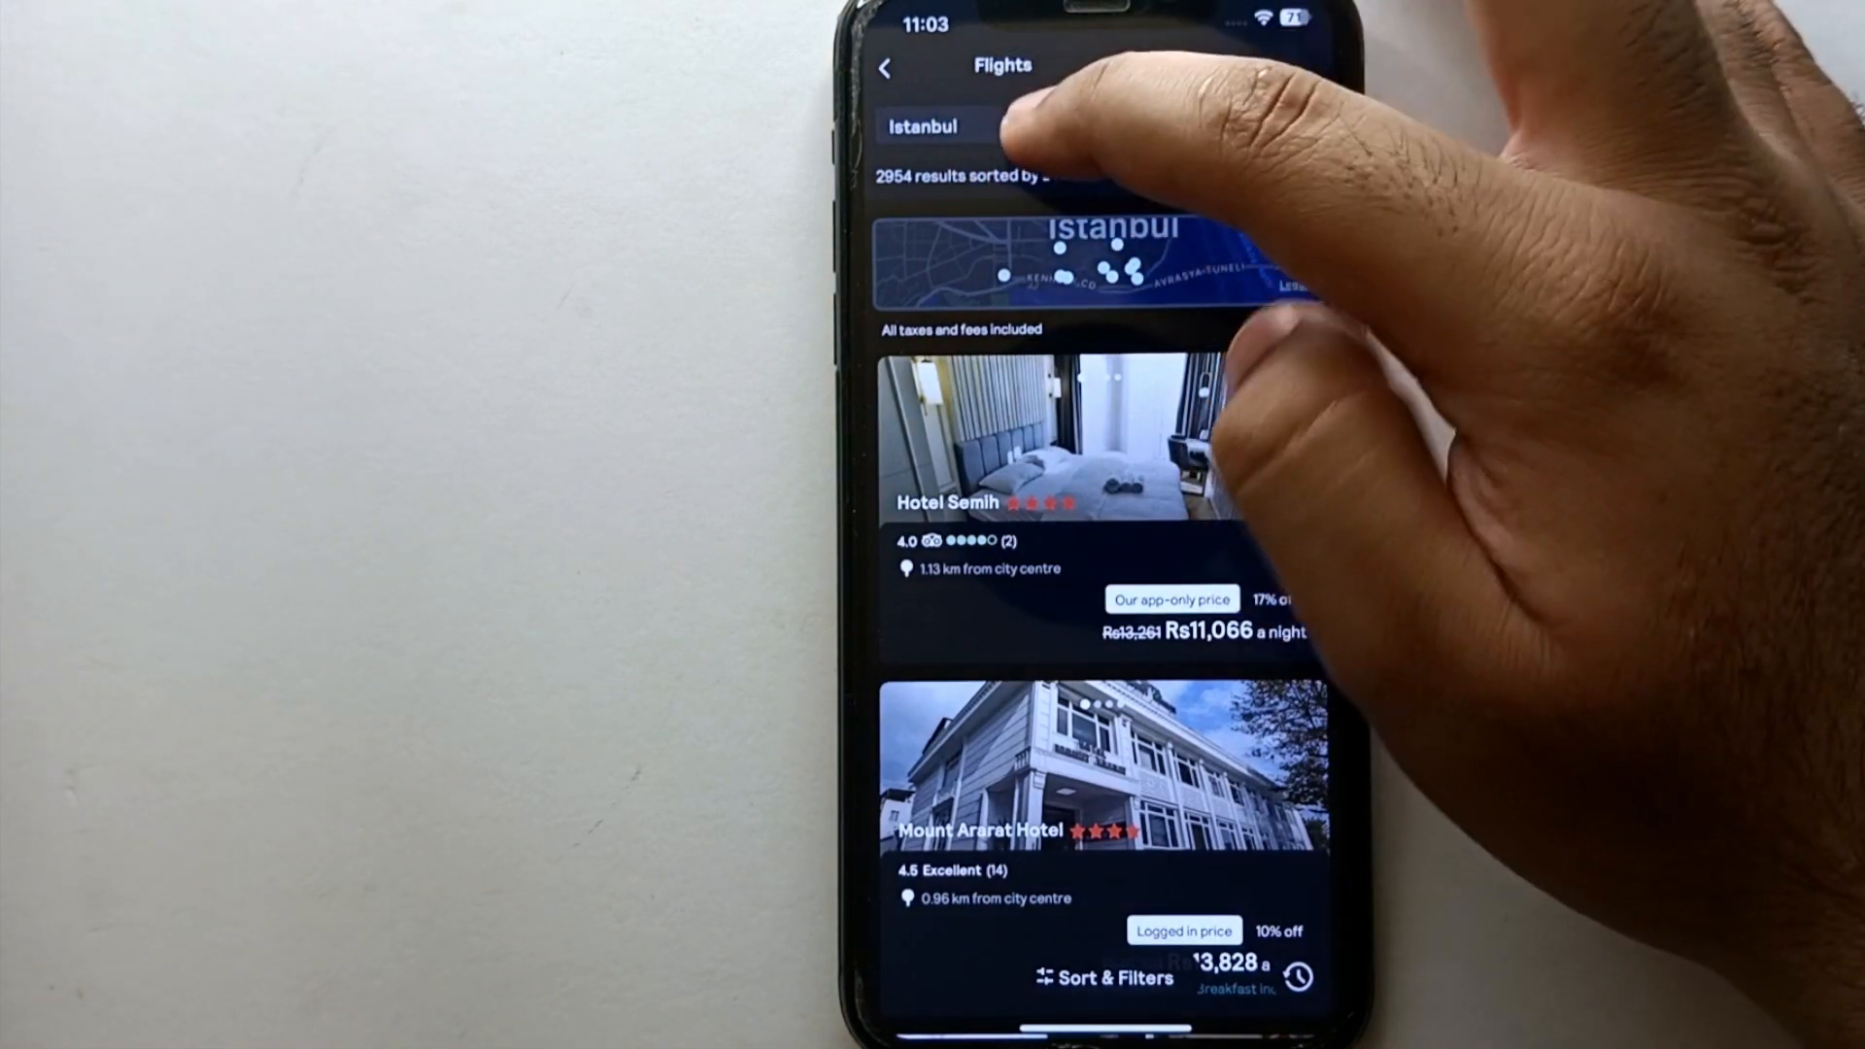
# Step: Switch the hotel destination to Bangkok and bring up the stay-dates calendar
pyautogui.click(939, 125)
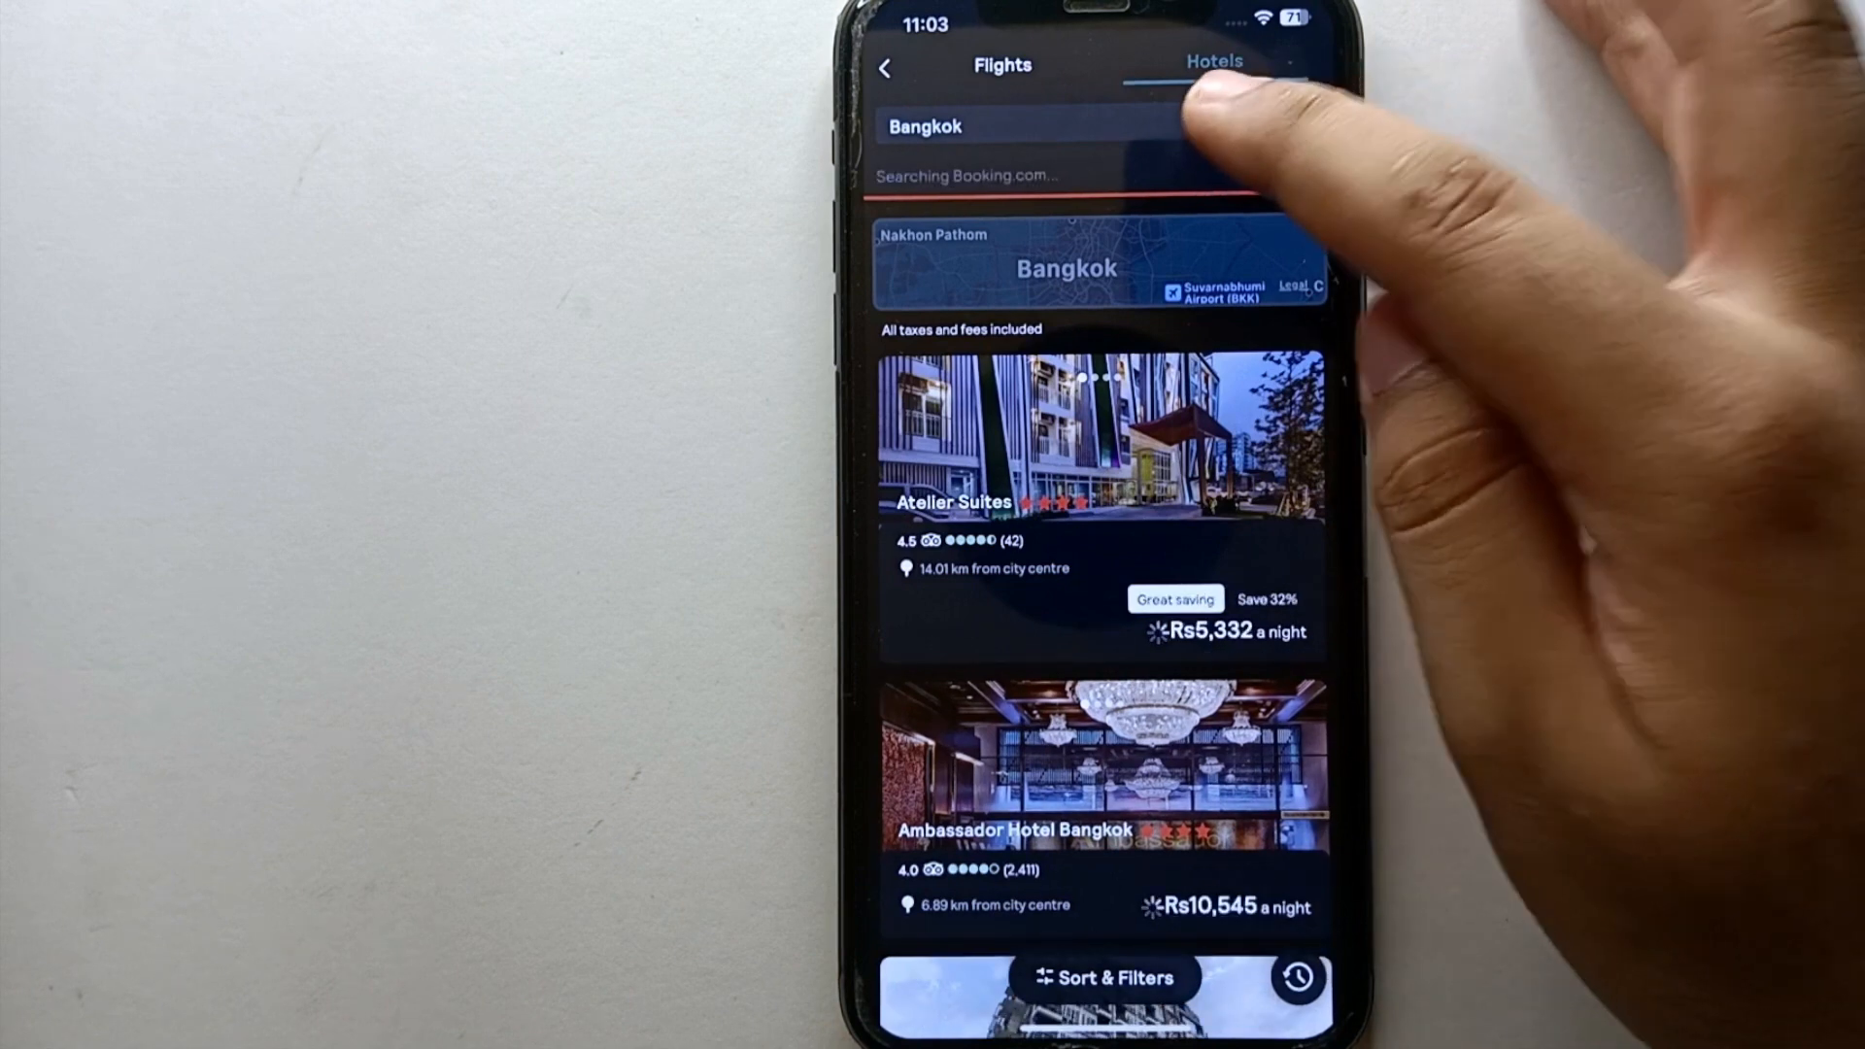
pyautogui.click(1225, 118)
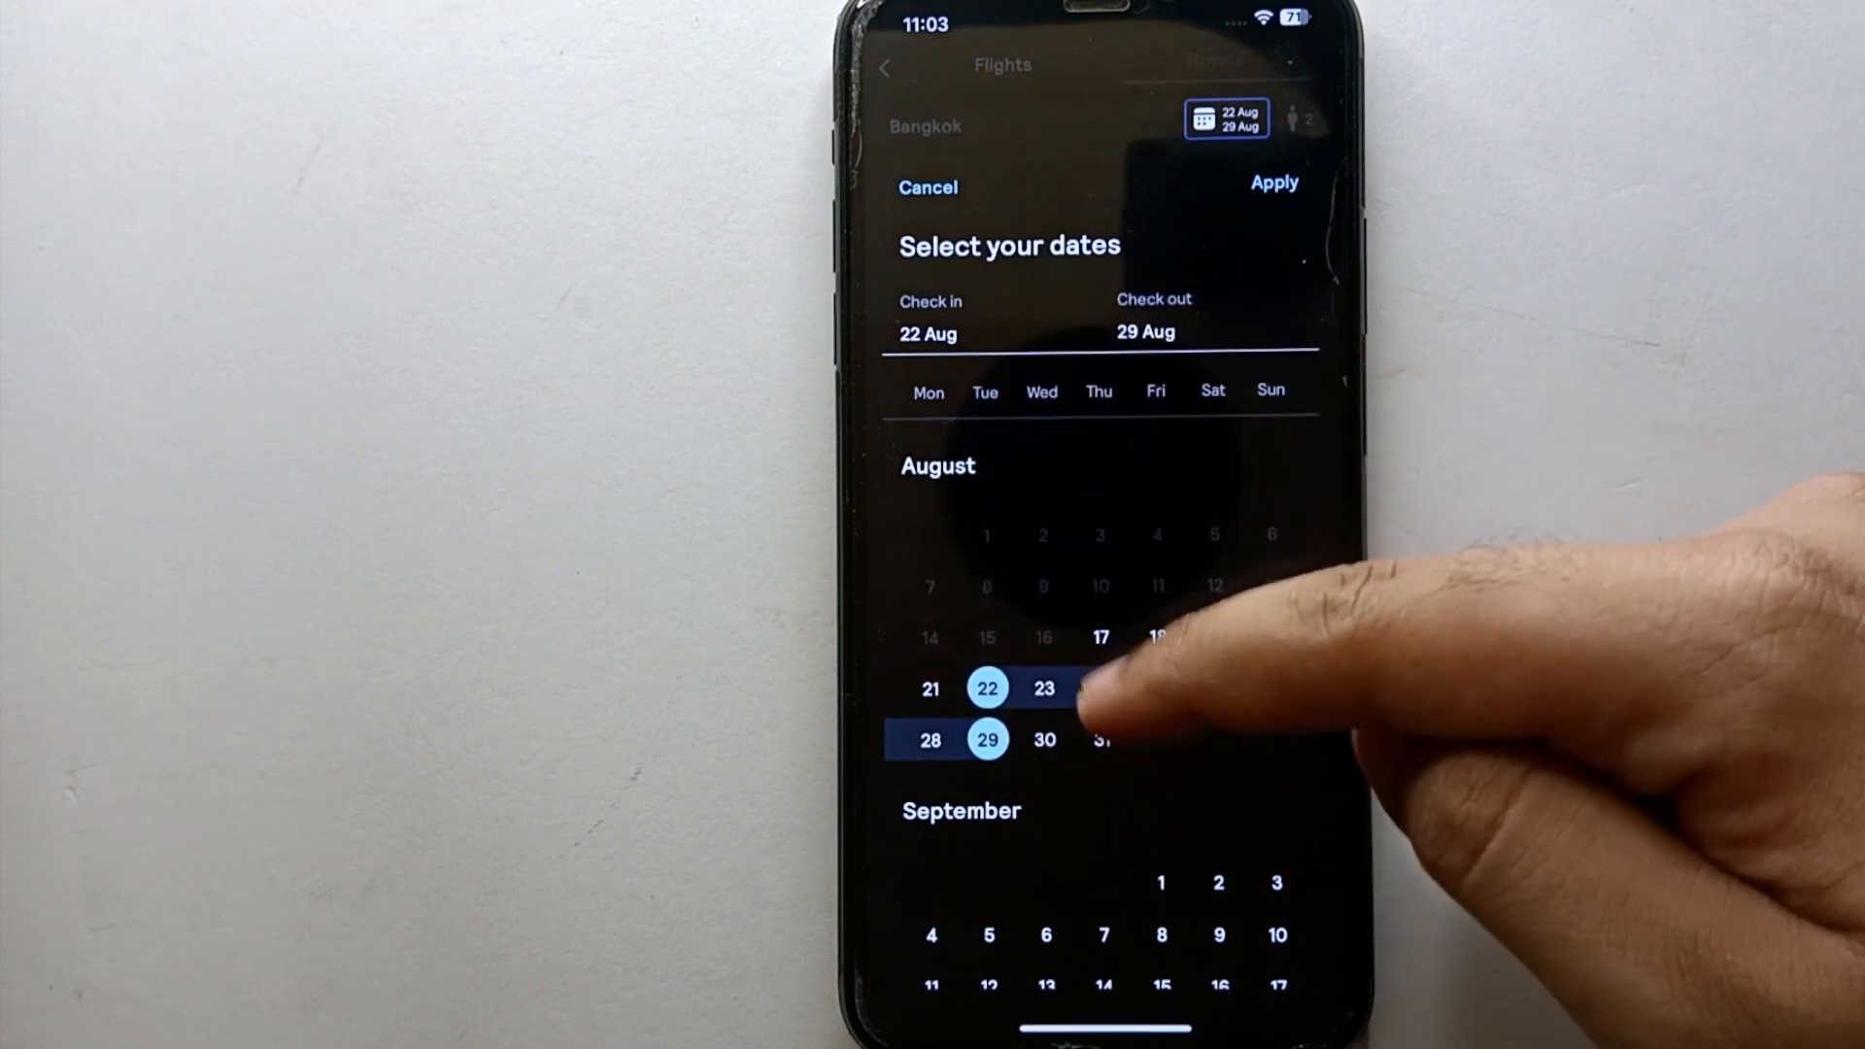
# Step: Pick check-in 25 August and check-out 2 September, then apply the dates
pyautogui.click(1100, 688)
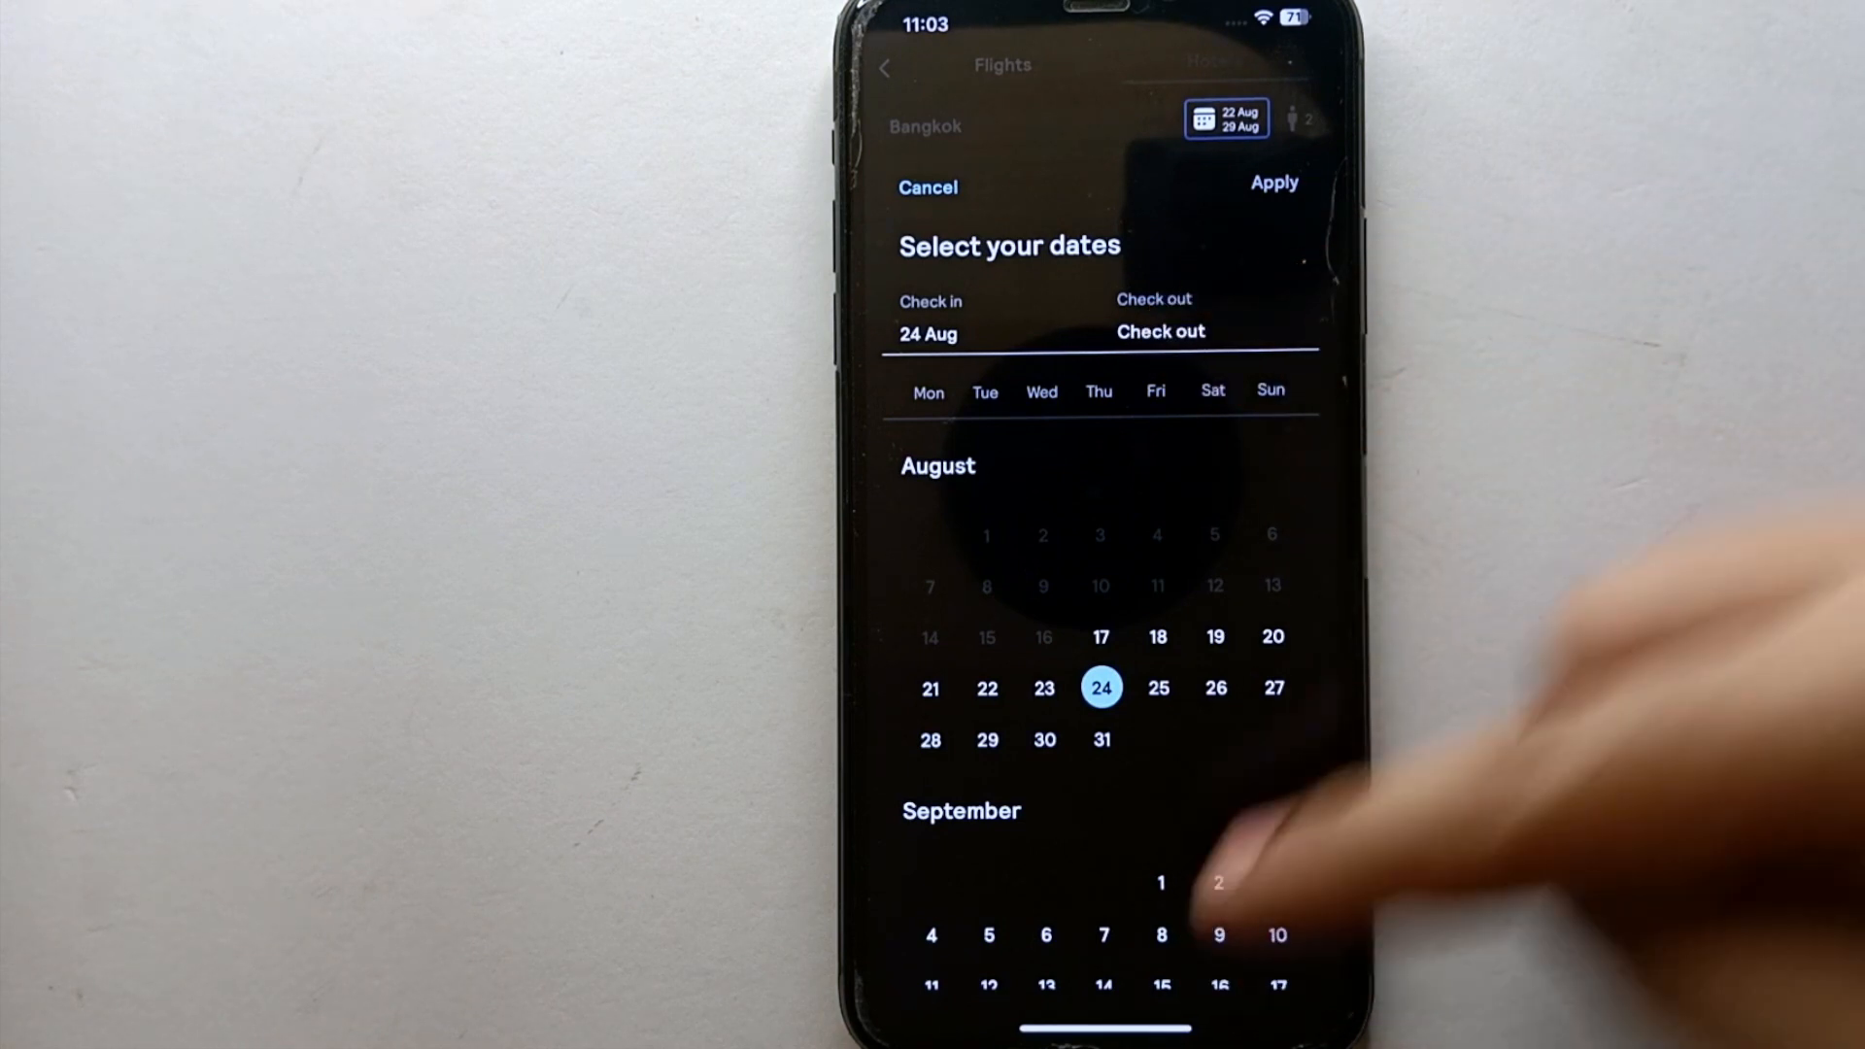
pyautogui.click(1217, 881)
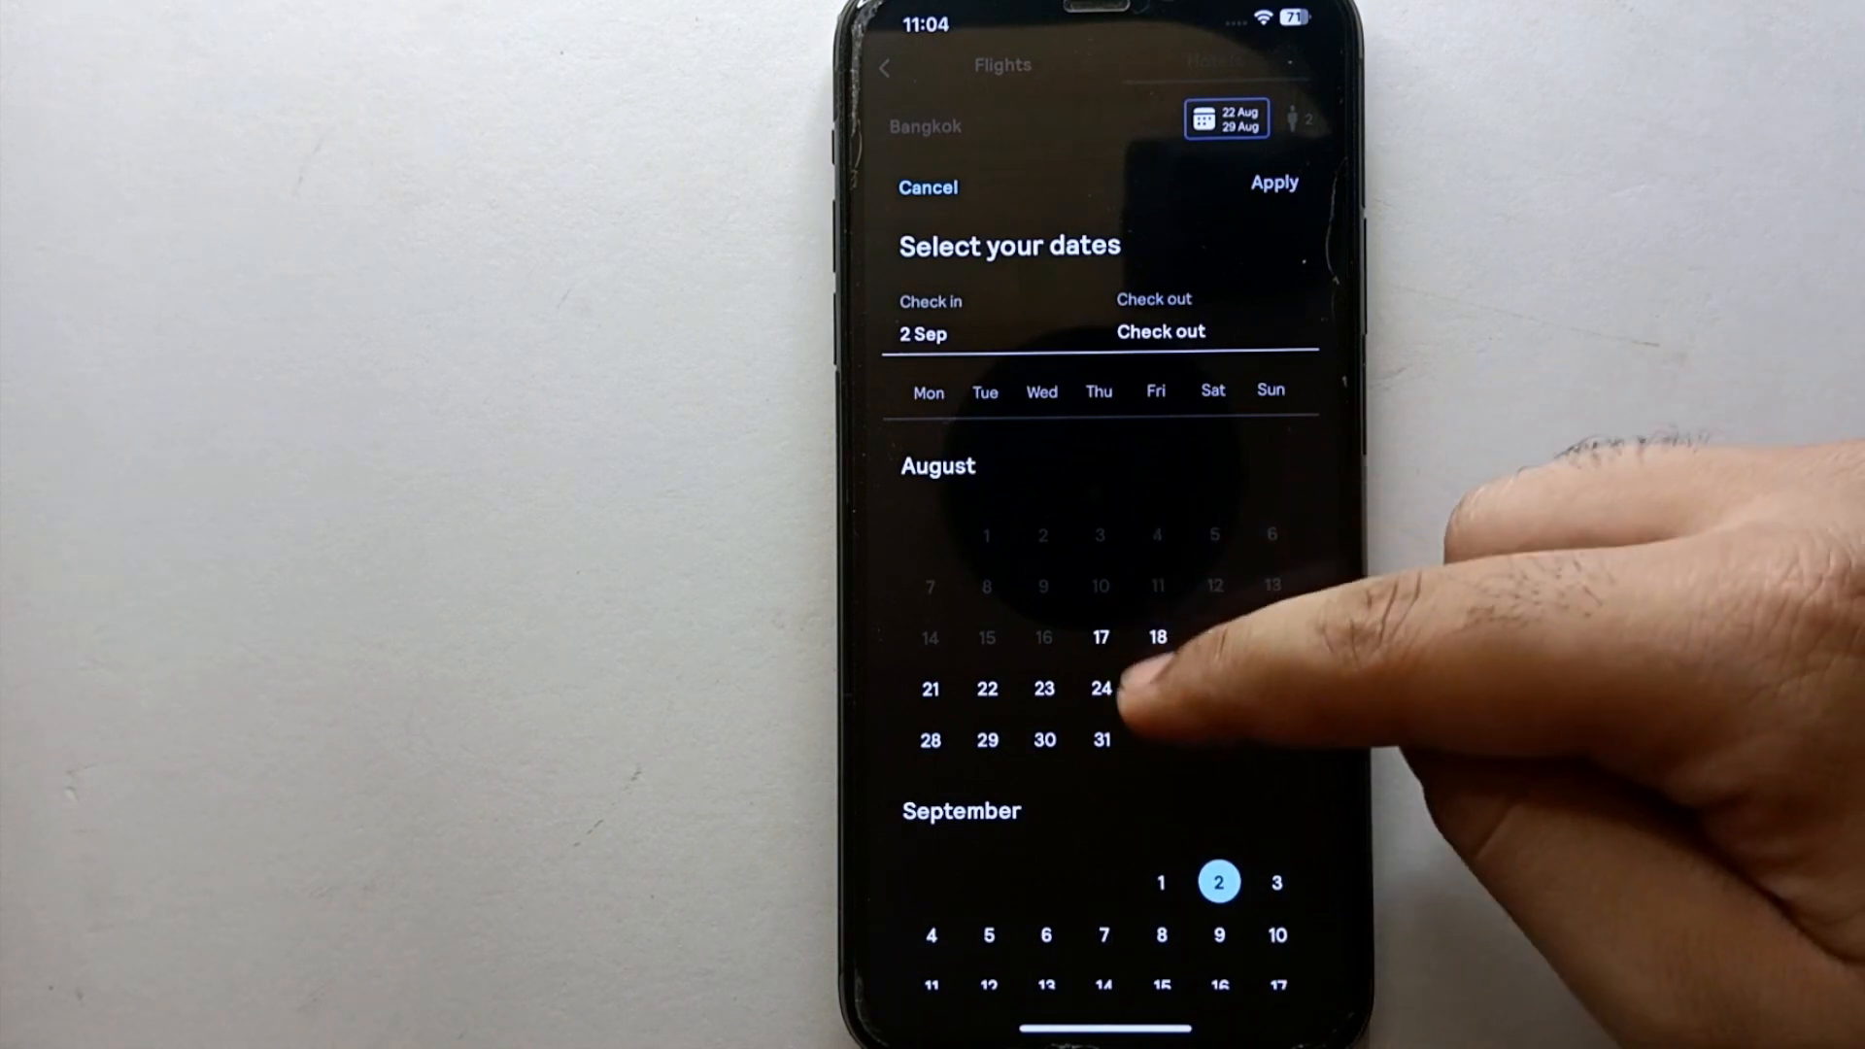
pyautogui.click(1157, 688)
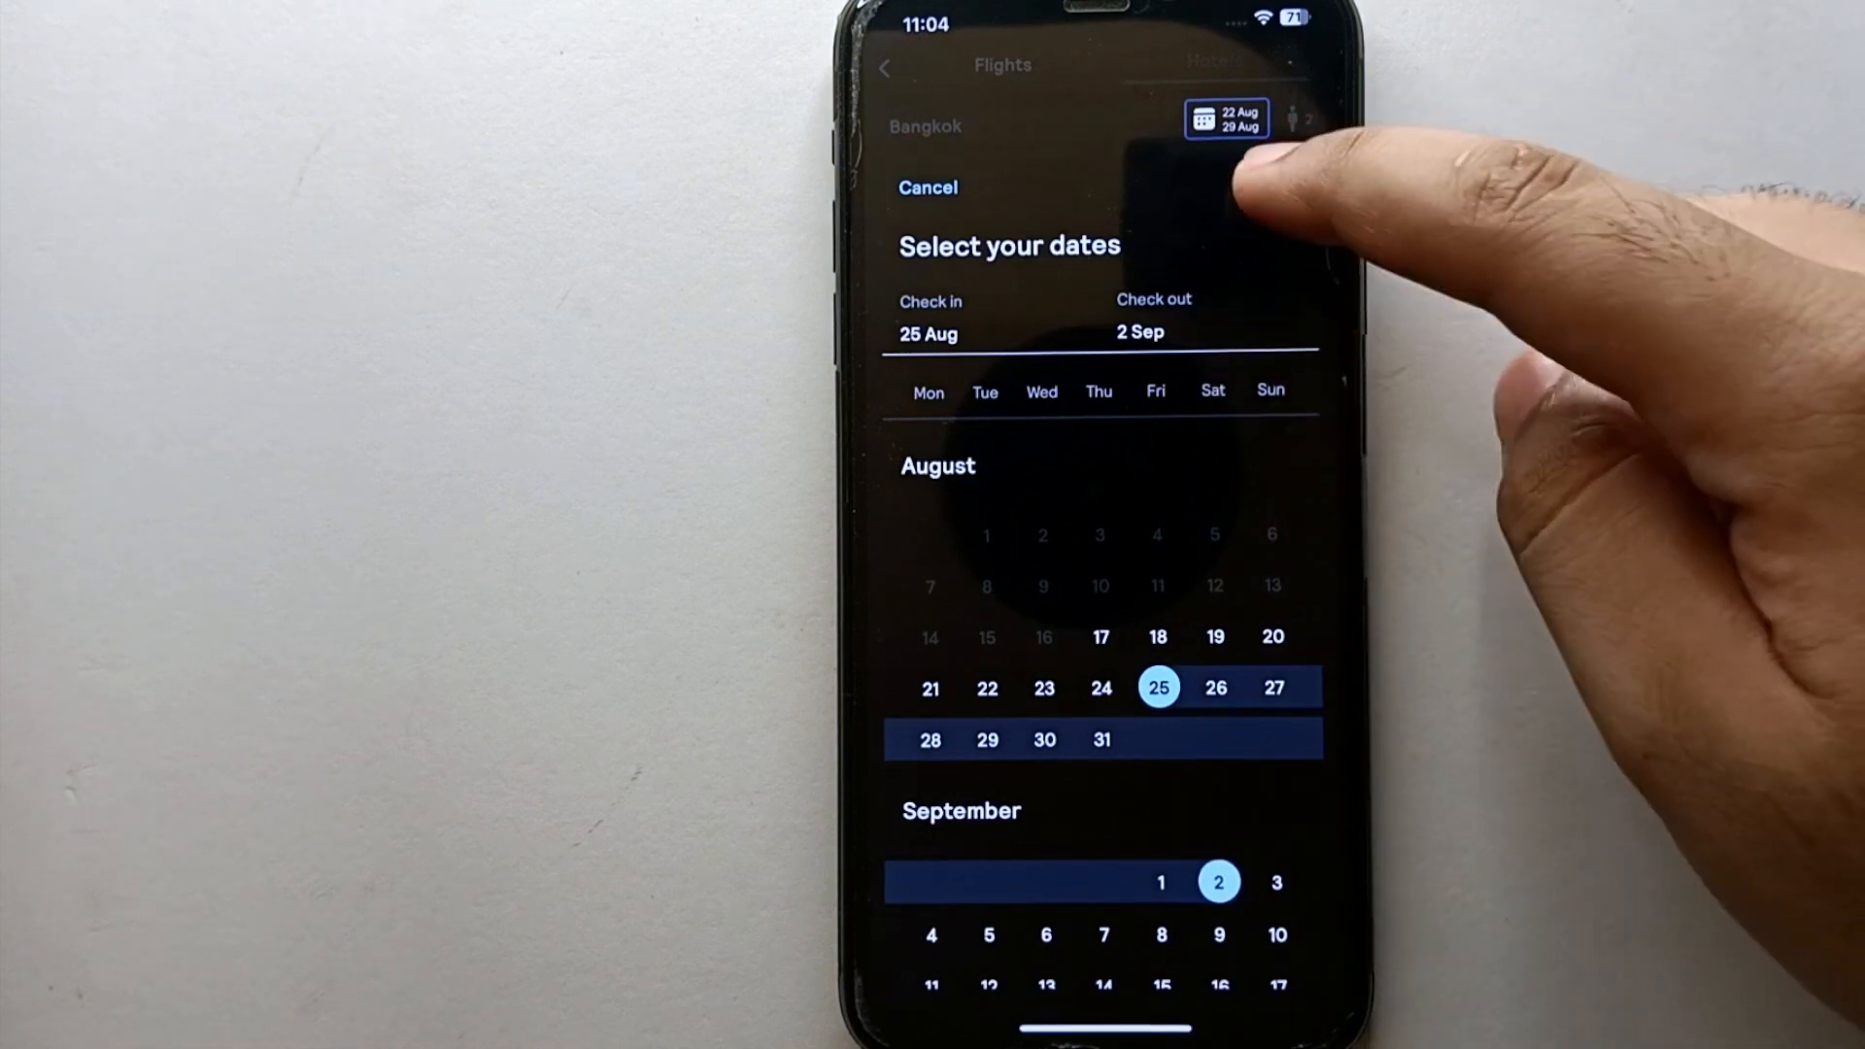
pyautogui.click(1226, 119)
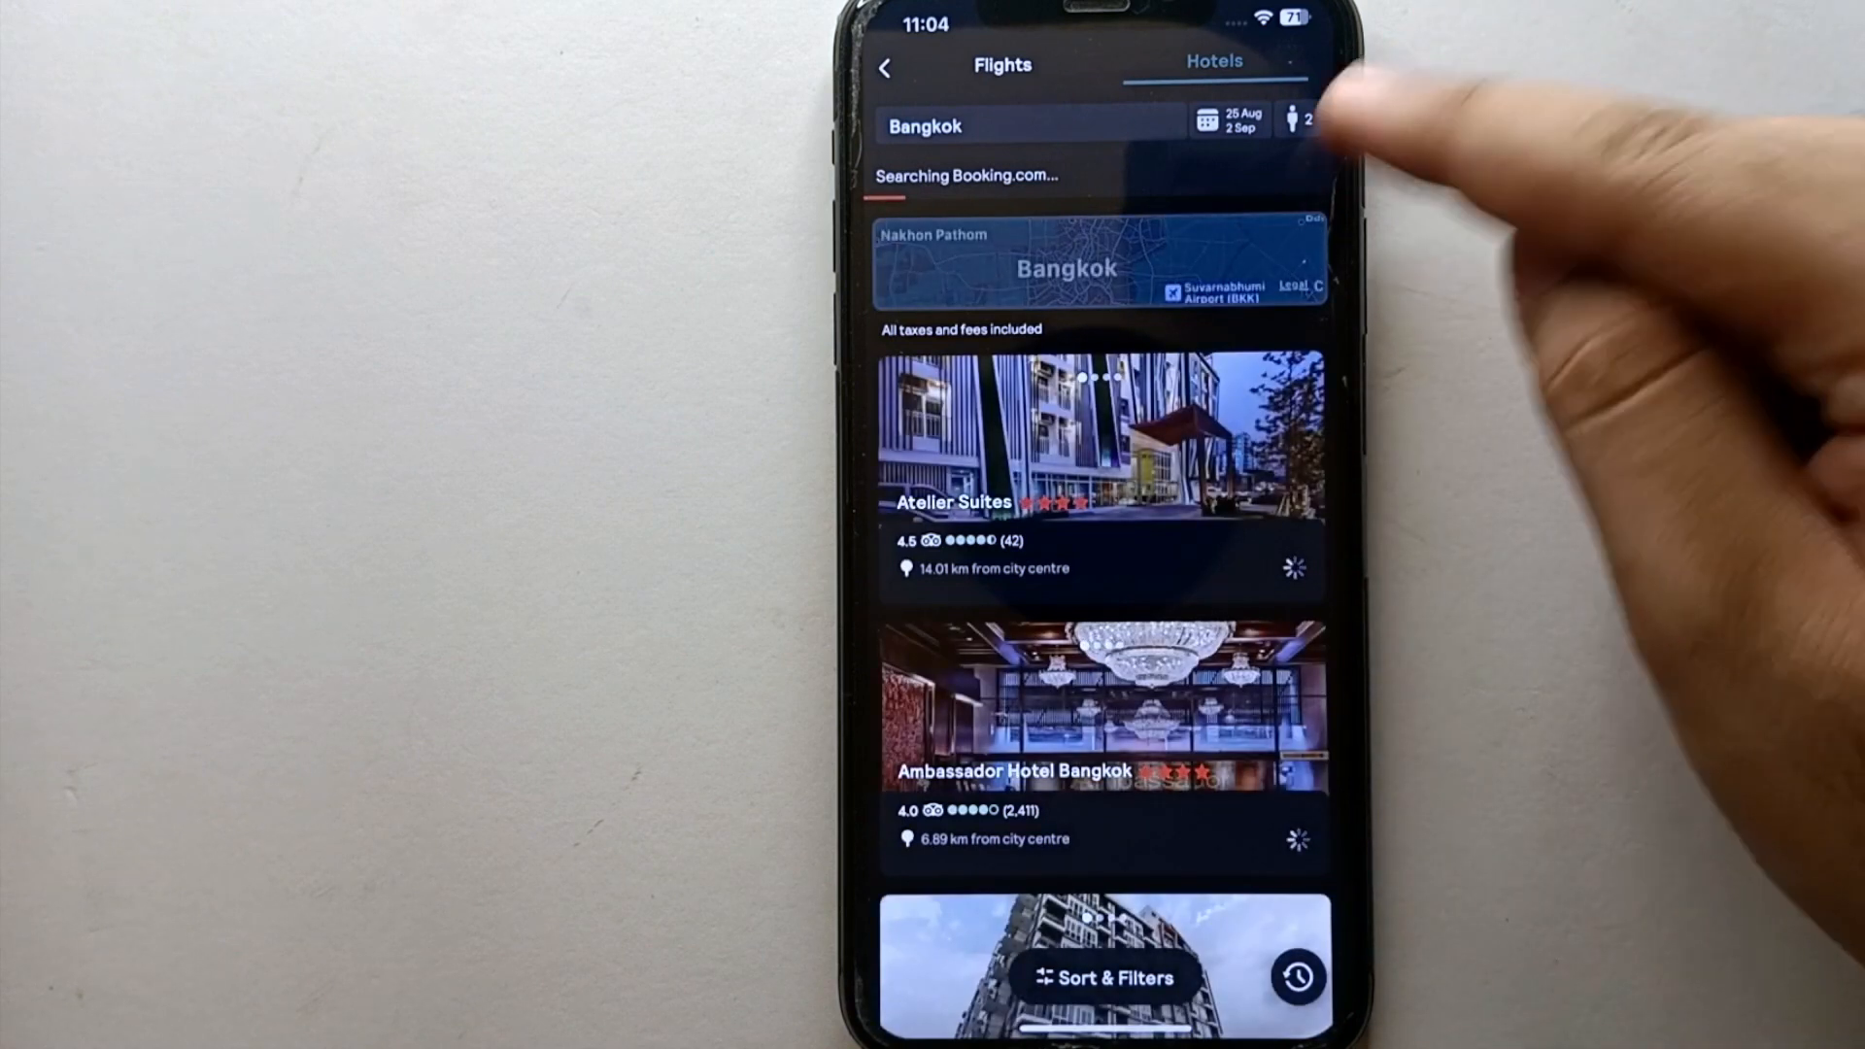
# Step: Raise the adult guest count from 2 to 3 and apply it
pyautogui.click(1294, 119)
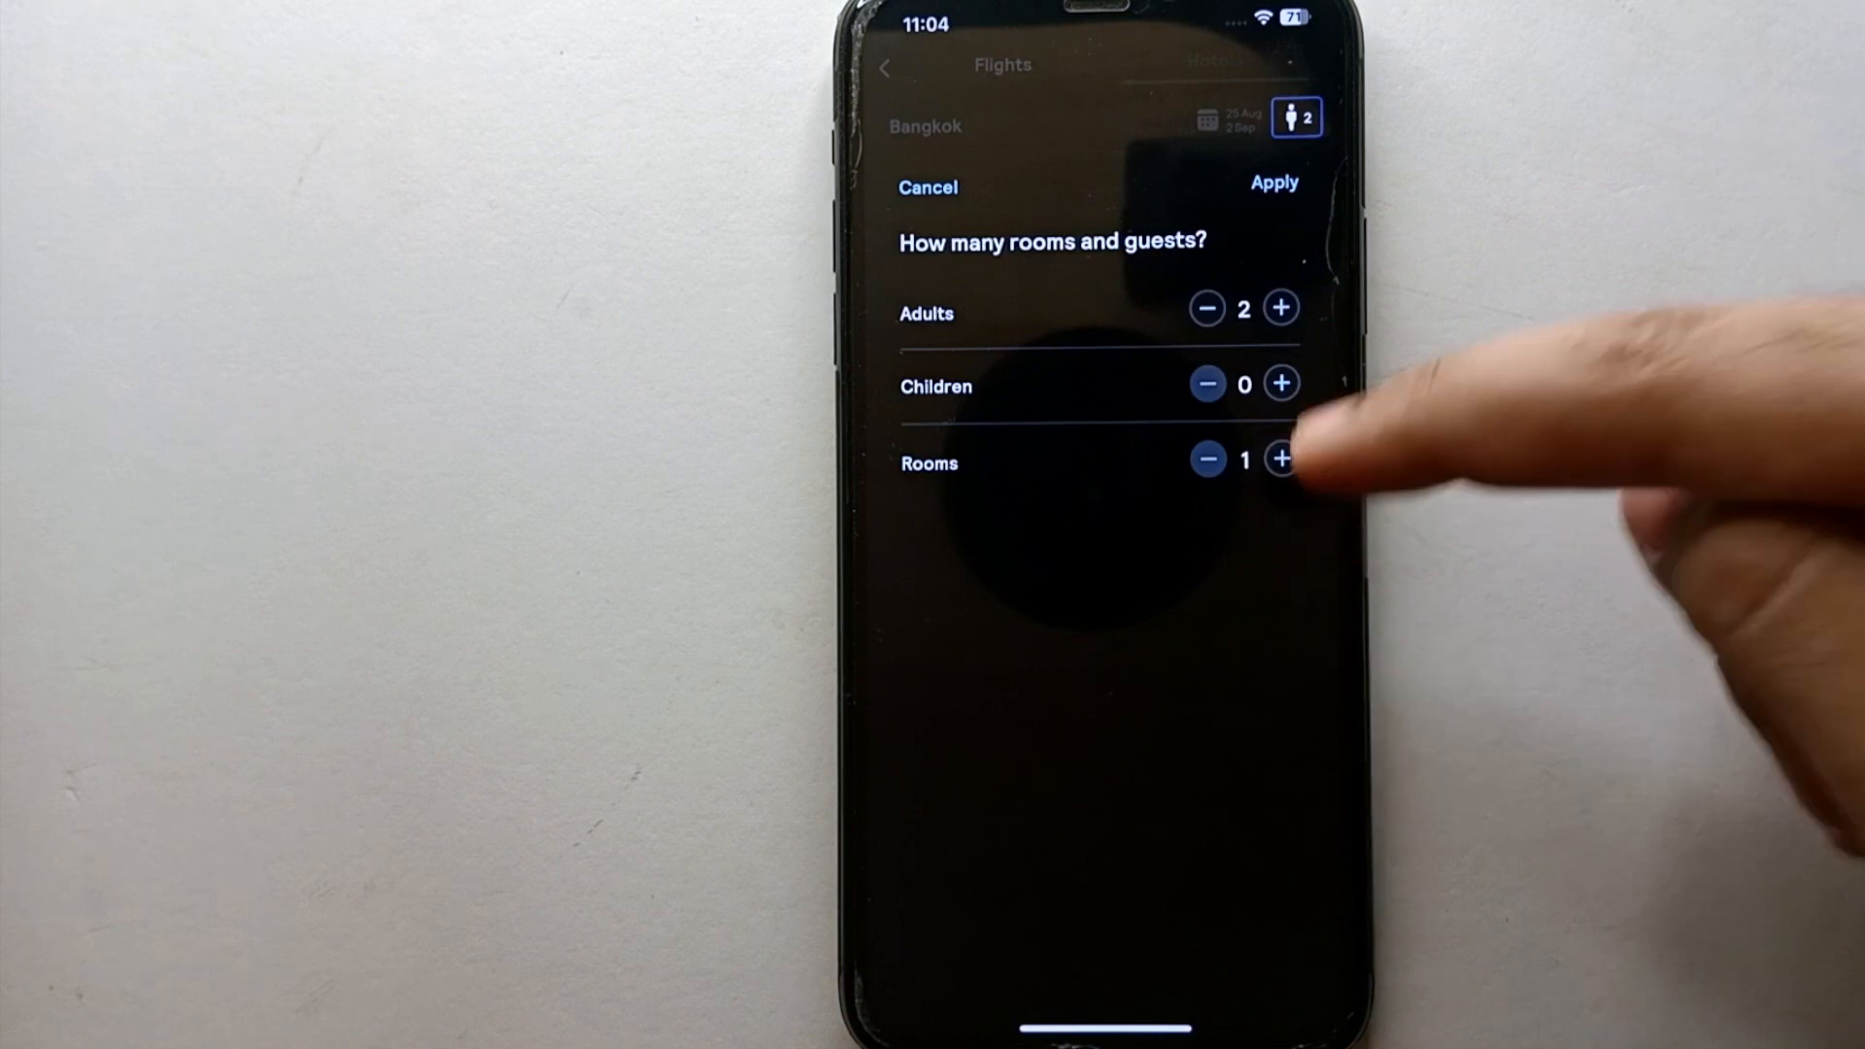
pyautogui.click(1281, 308)
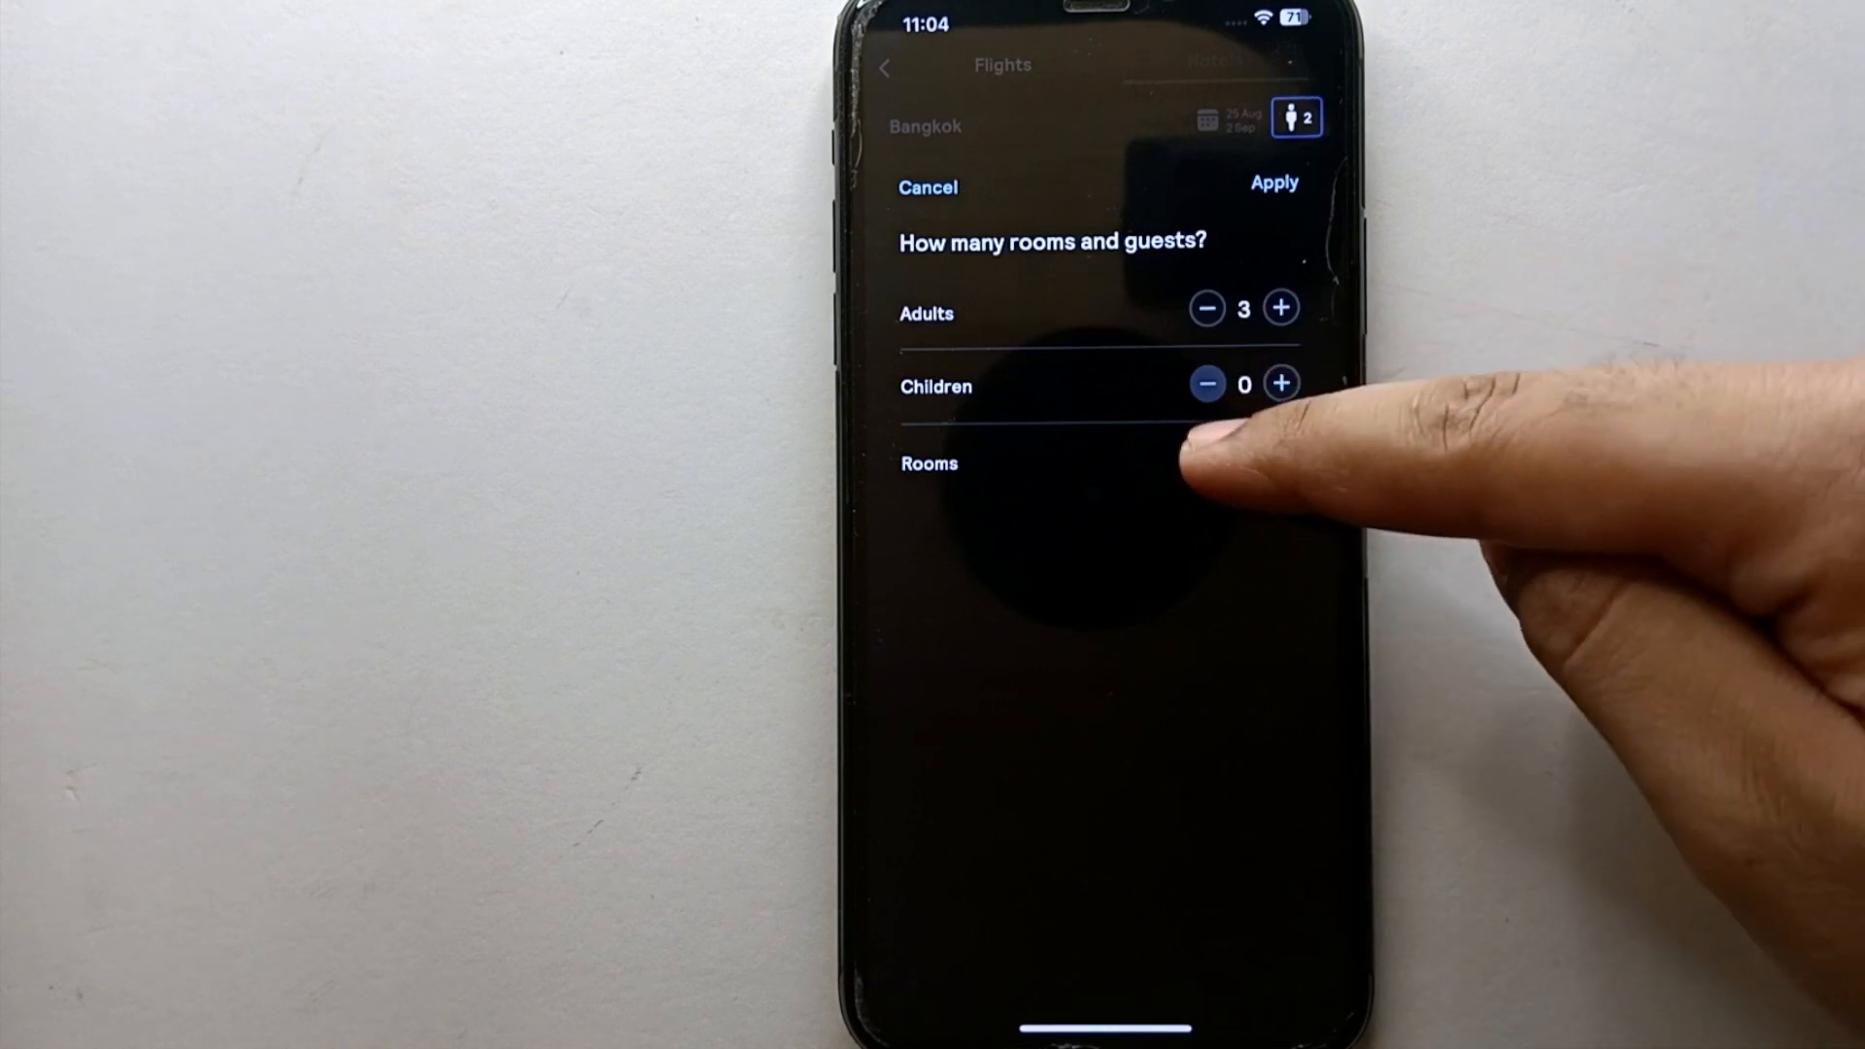
pyautogui.click(1281, 459)
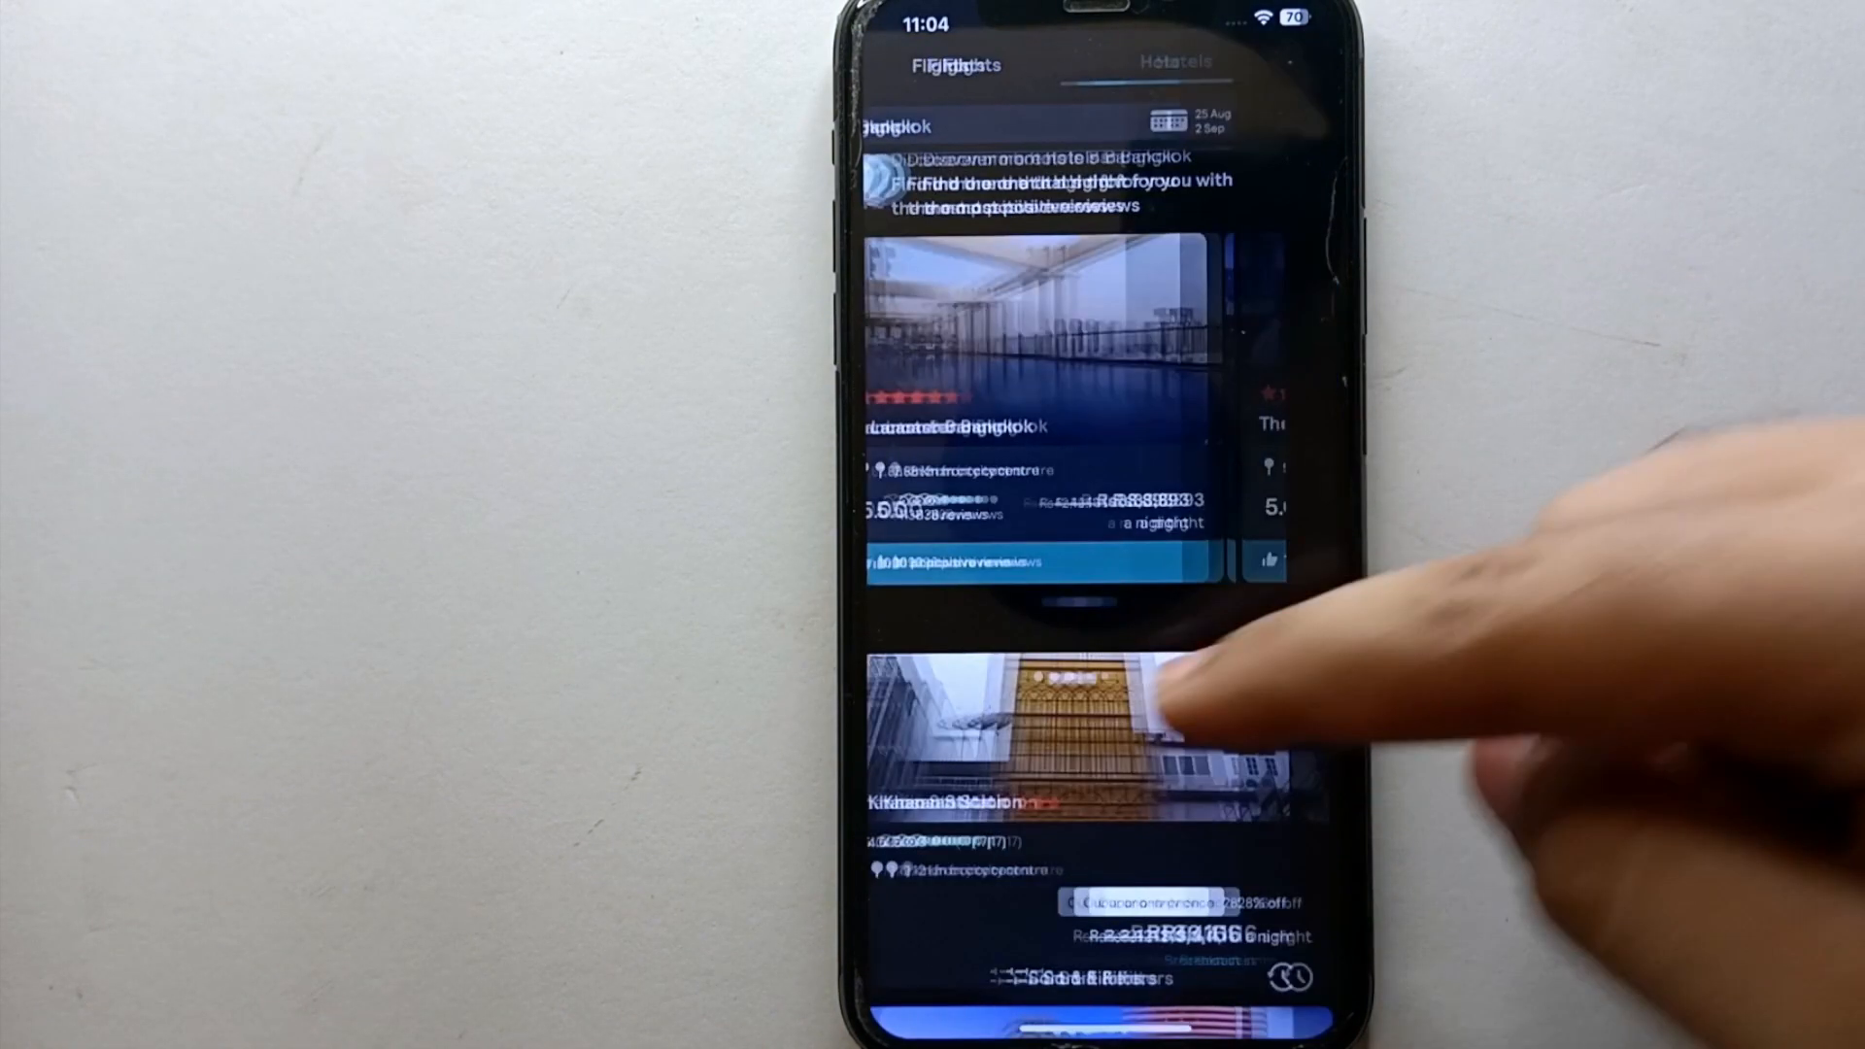
# Step: Open the Khaosan Station result and view its guest reviews
pyautogui.click(1047, 731)
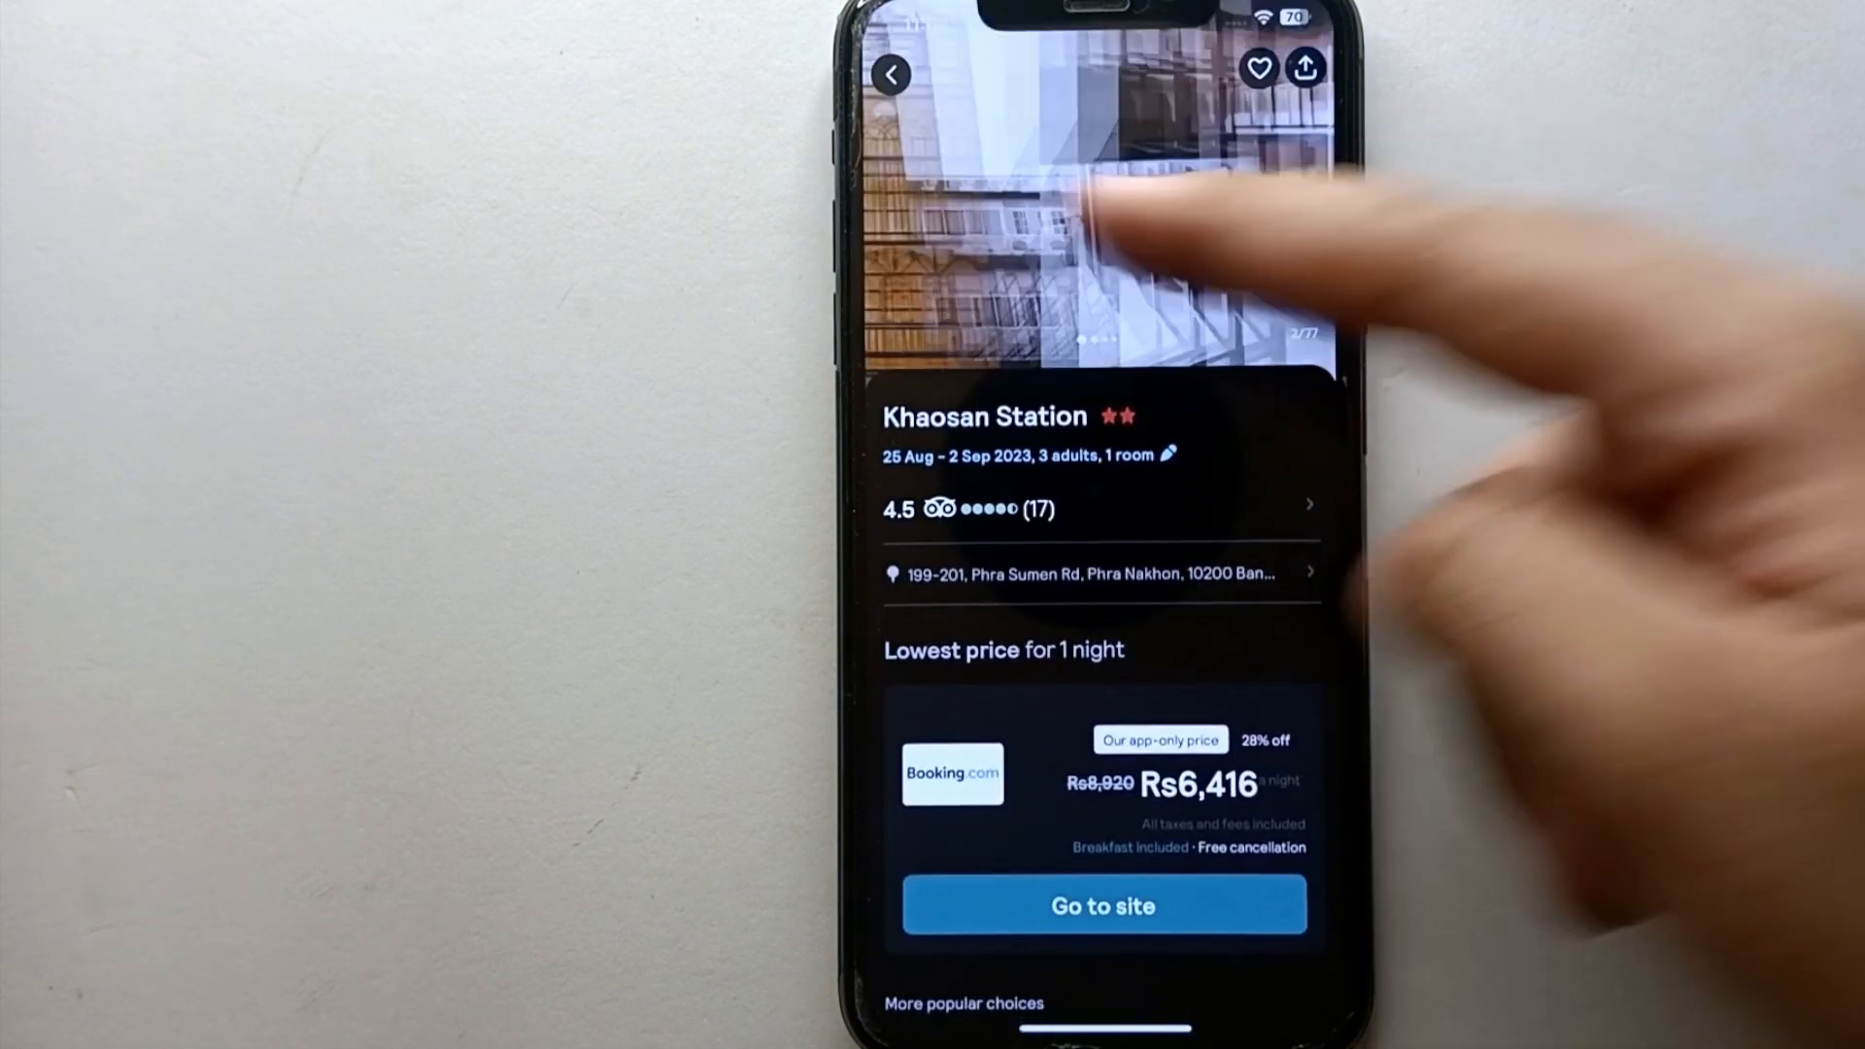
pyautogui.scroll(-3)
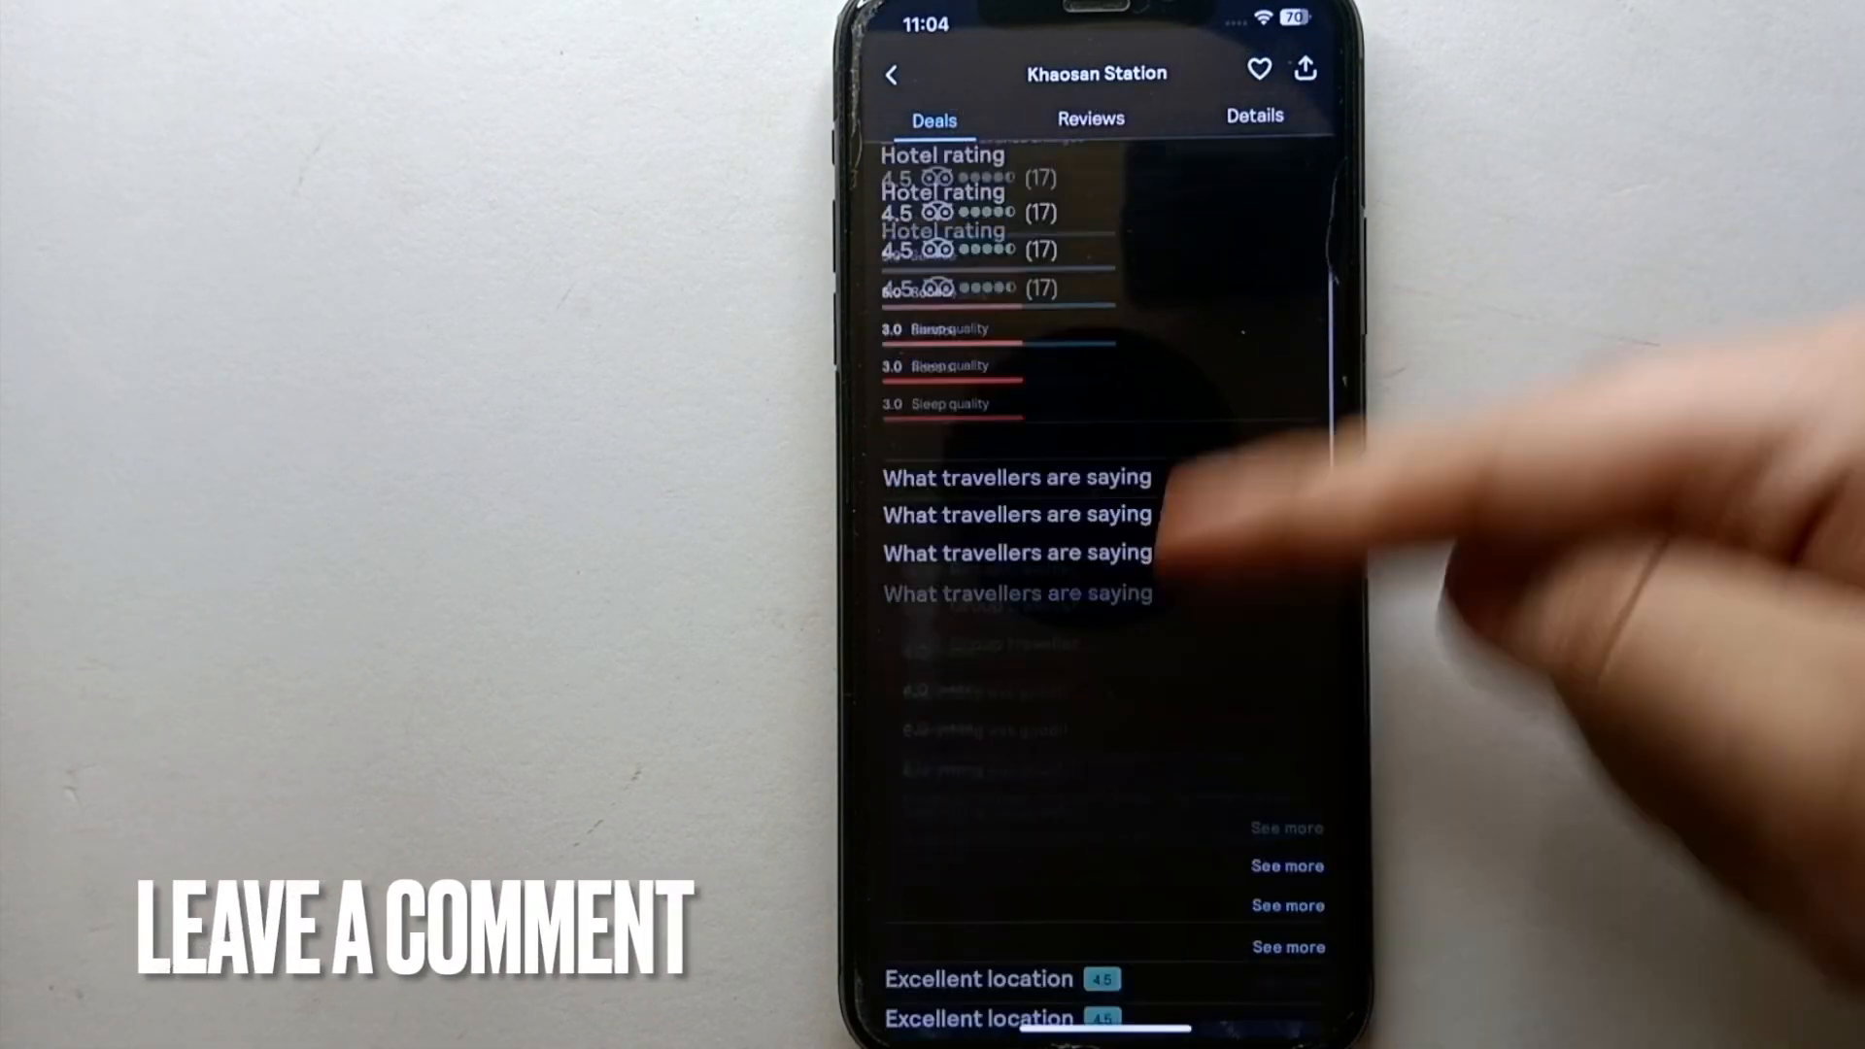
pyautogui.click(1088, 117)
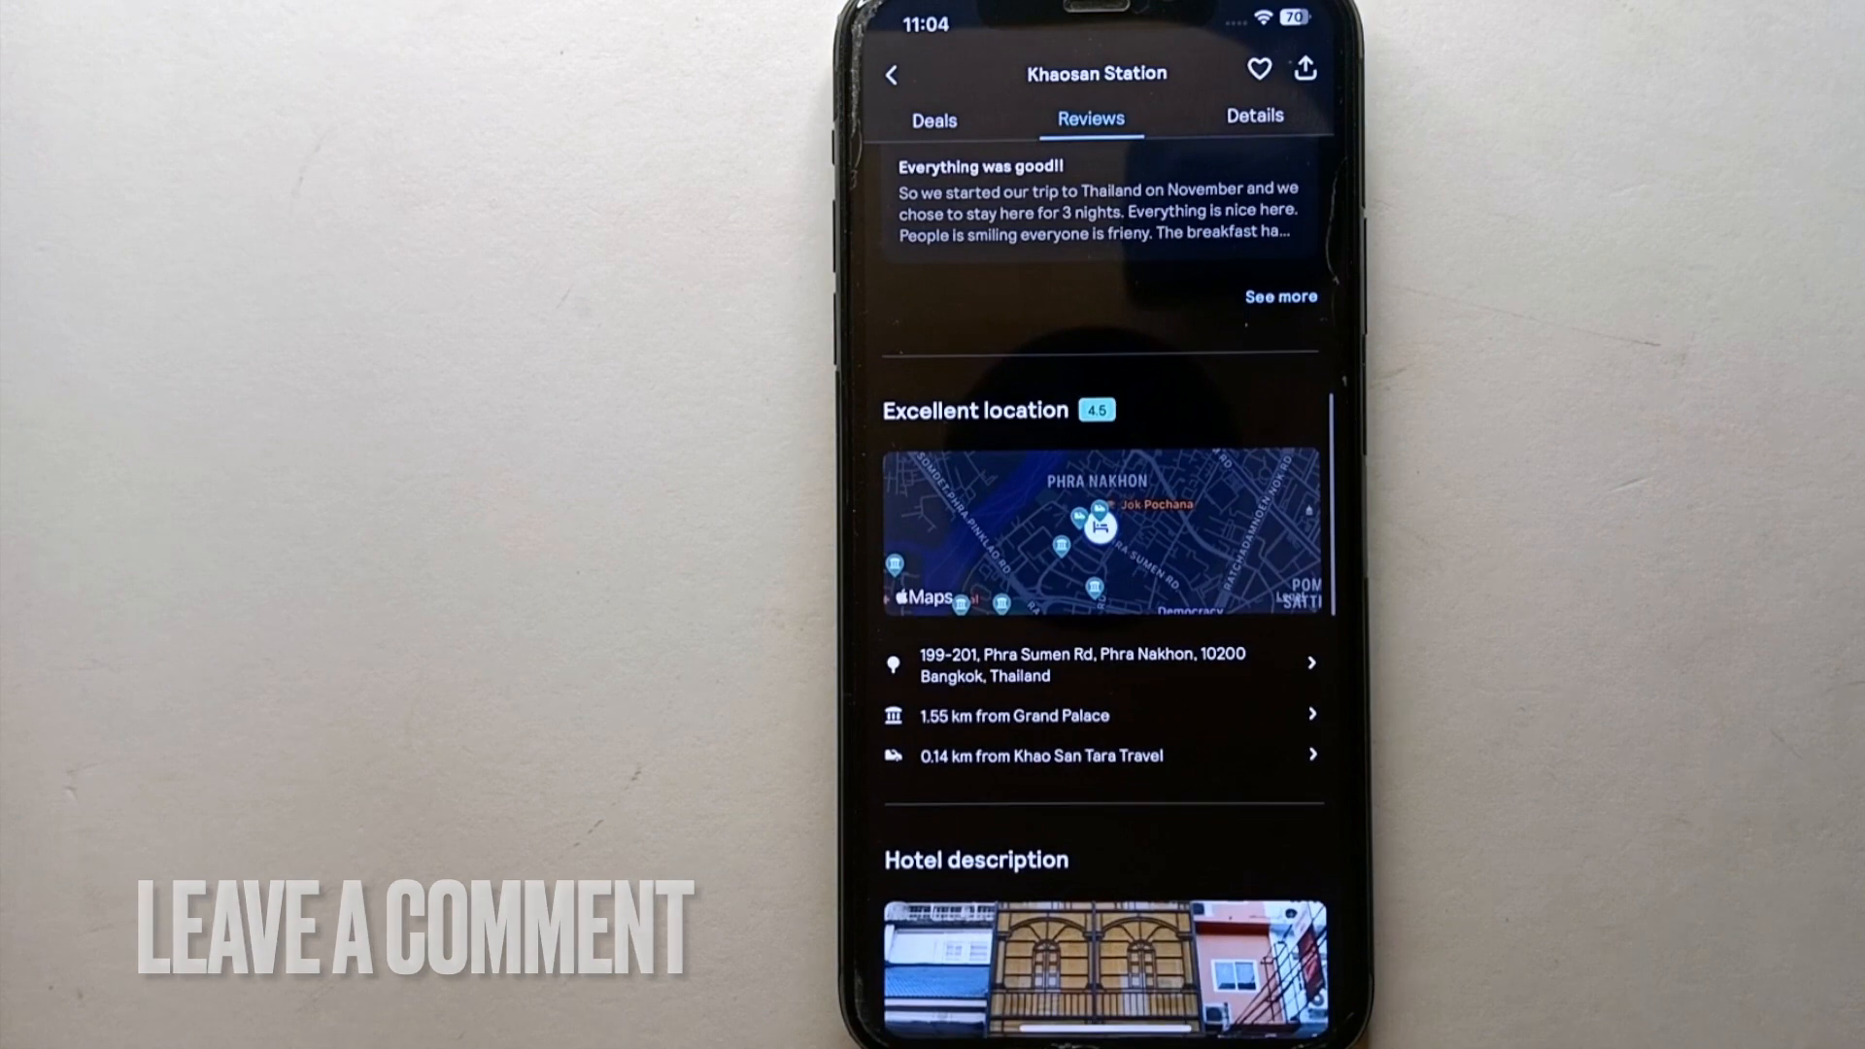